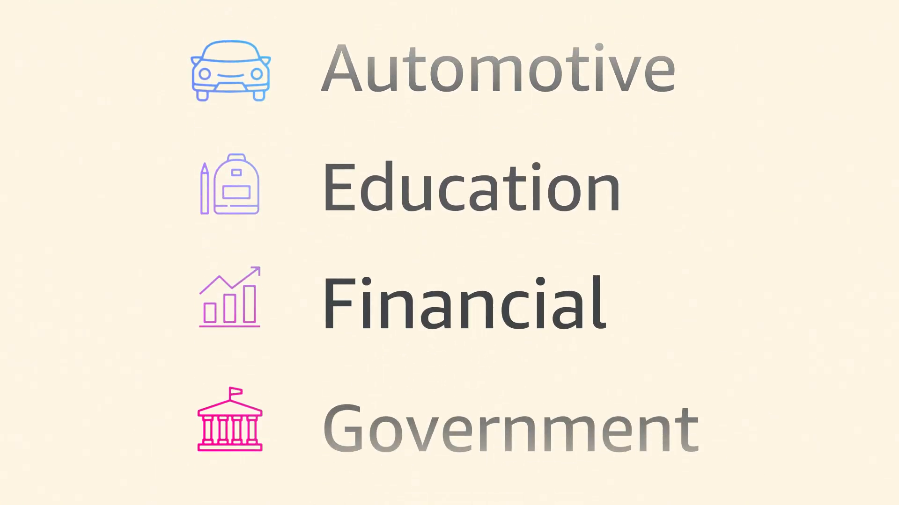
{"action": "scroll", "scroll_direction": "down", "scroll_amount": 3}
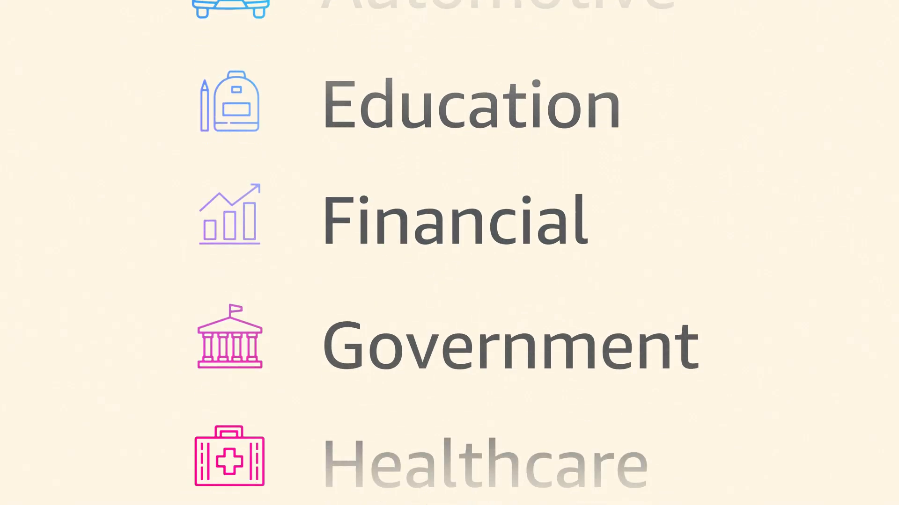
{"action": "scroll", "scroll_direction": "down", "scroll_amount": 3}
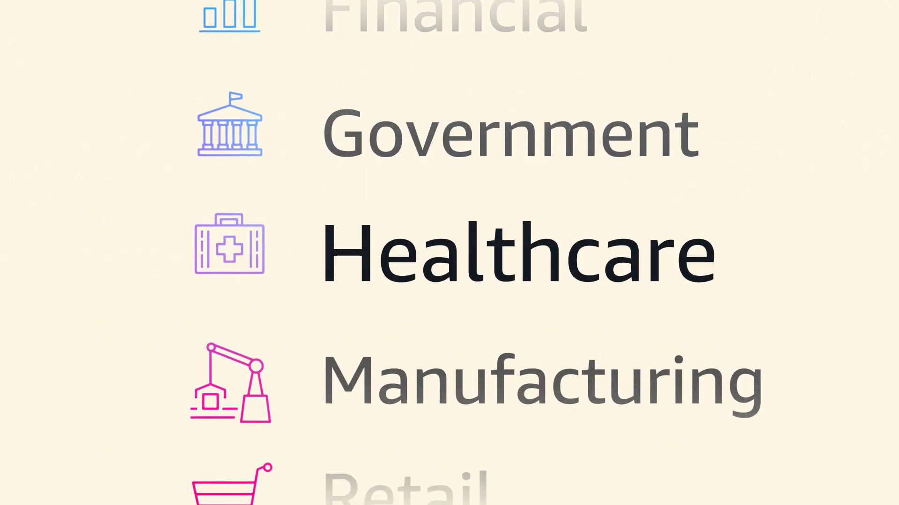